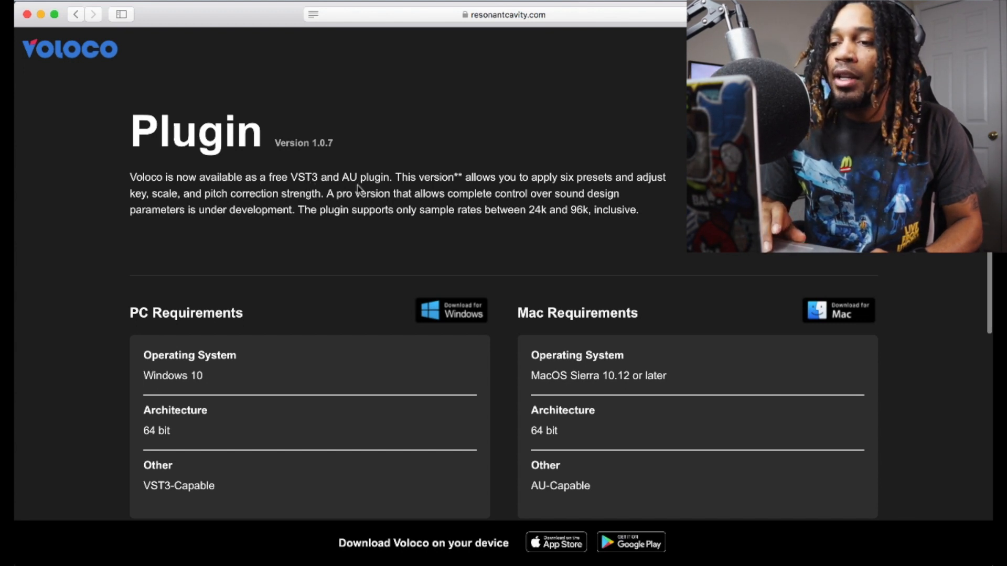
Highlight 'AU plugin' in the Voloco description, scroll through it, and centre the Voloco window
double_click(309, 175)
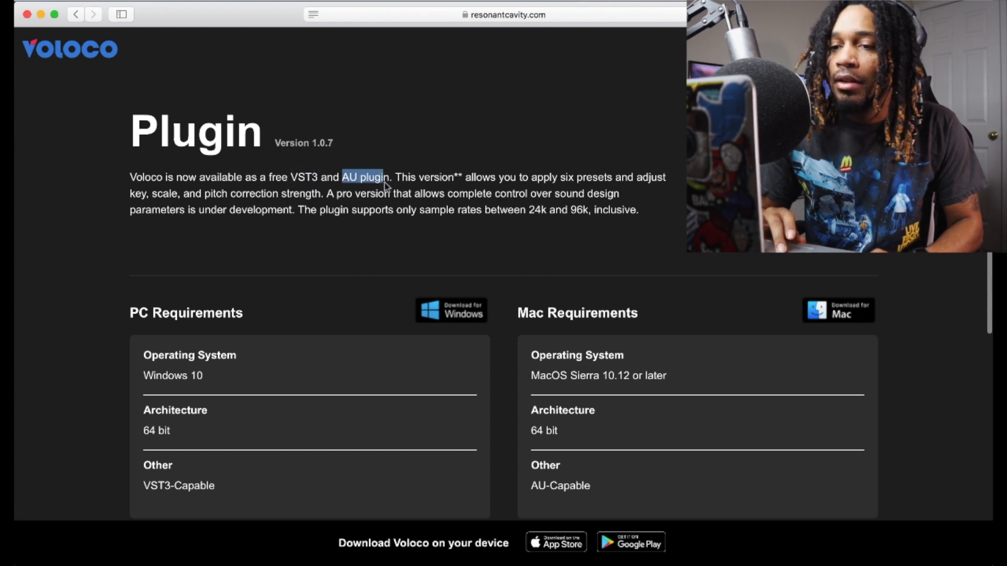
scroll("down", 3)
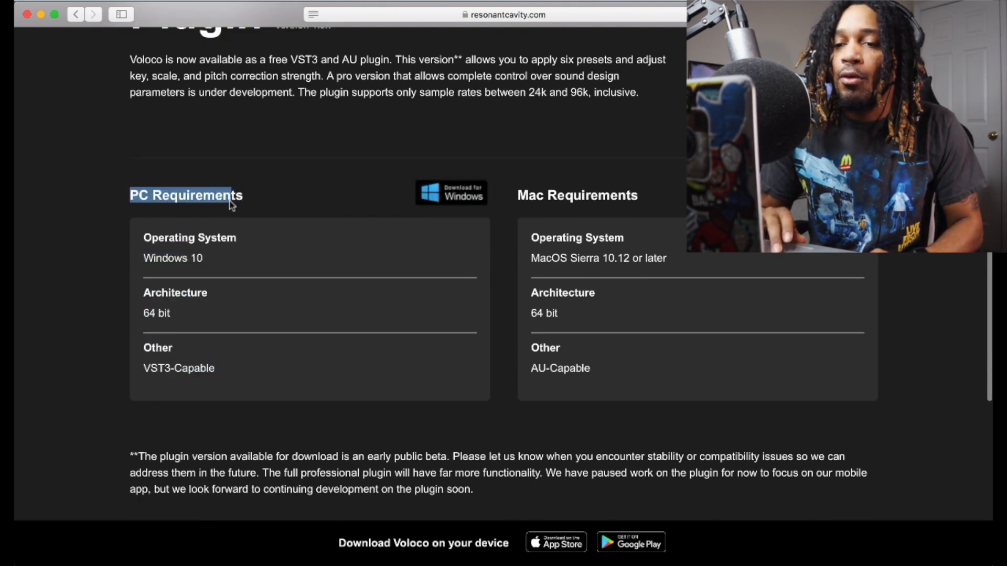
scroll("down", 3)
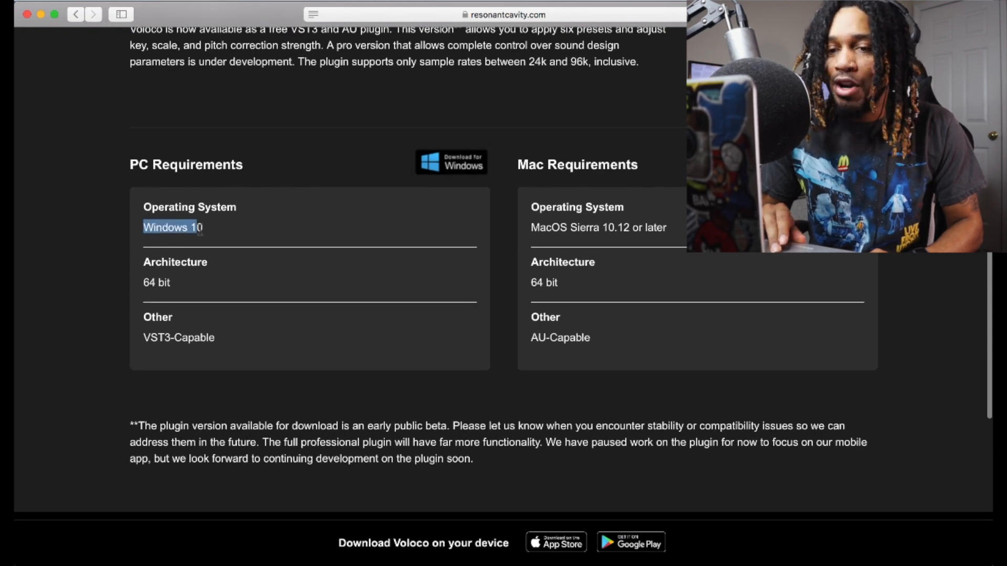
scroll("down", 3)
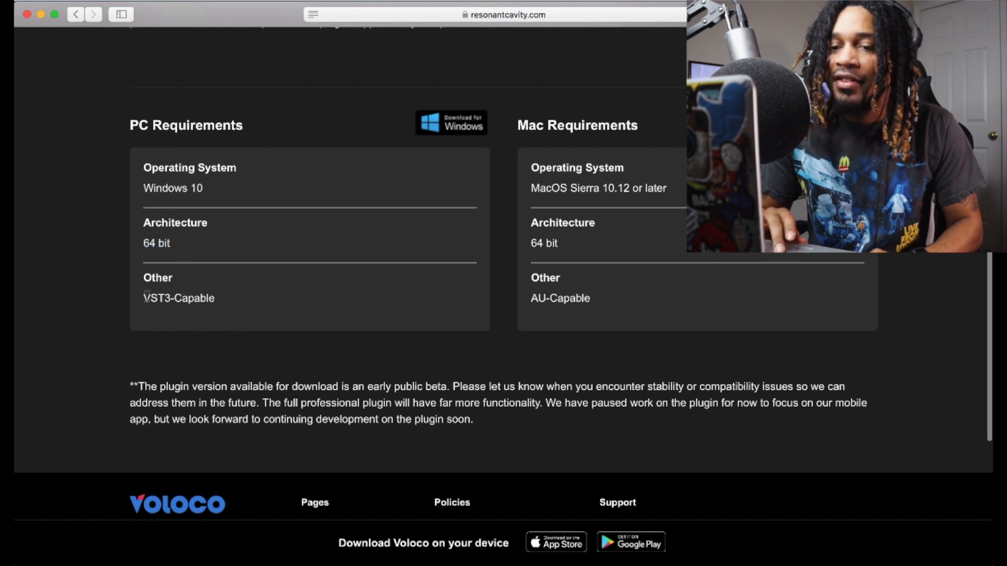
mouse_move(167, 148)
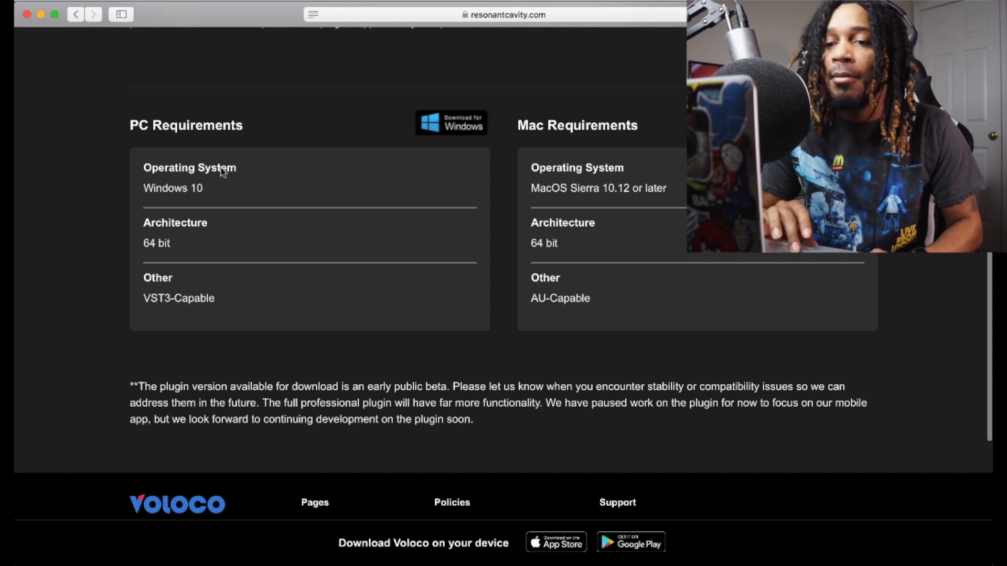
mouse_move(70, 254)
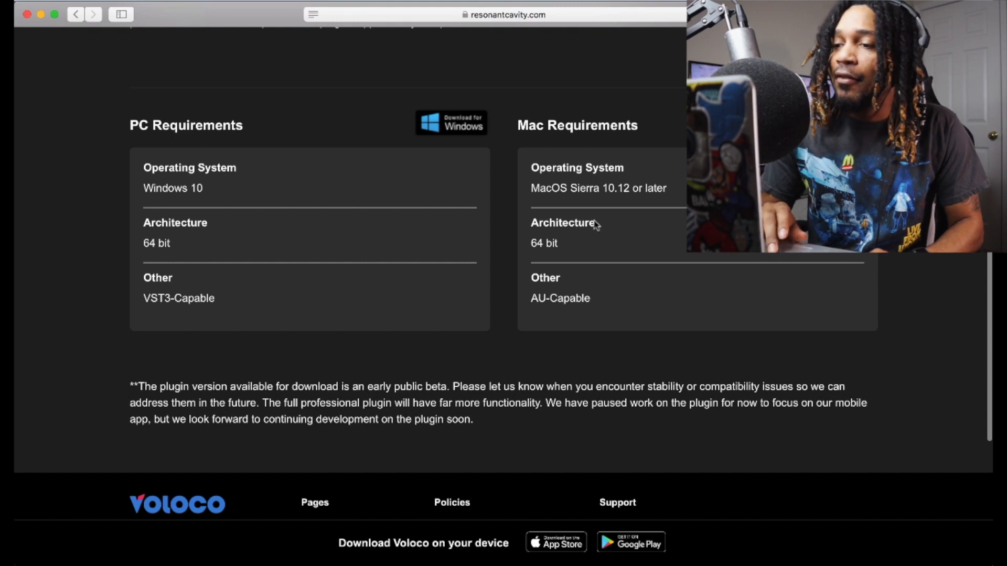
mouse_move(628, 199)
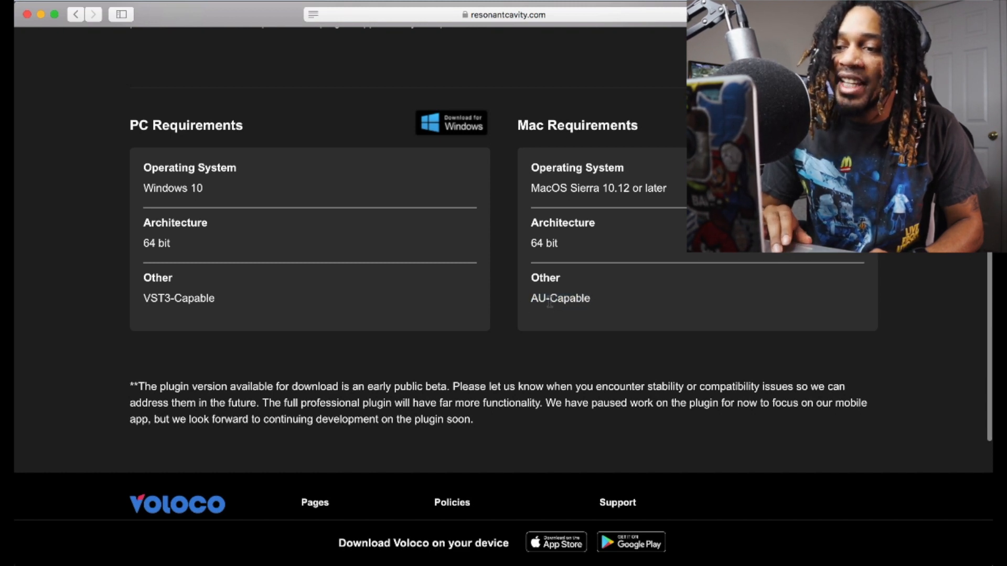
scroll("down", 3)
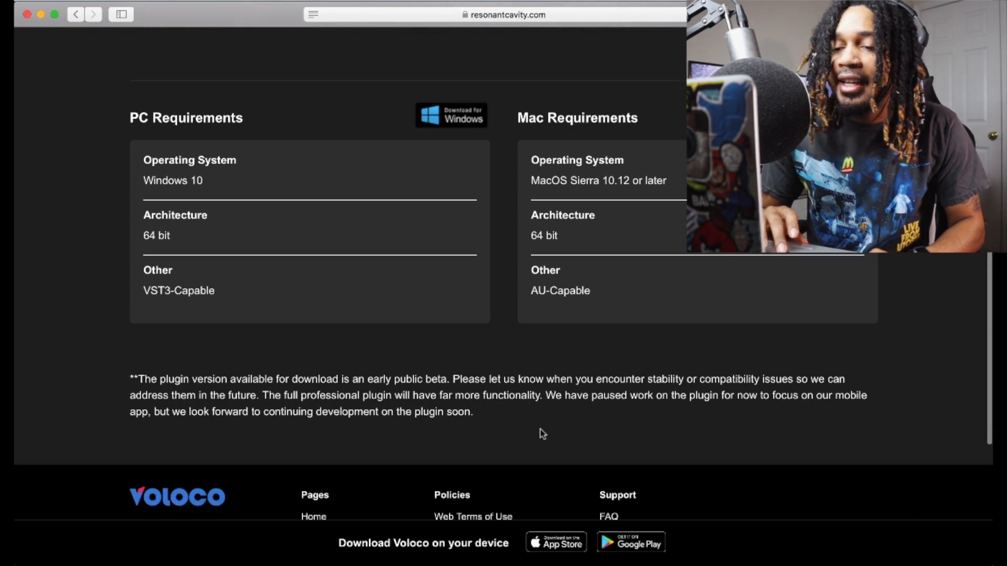
scroll("down", 3)
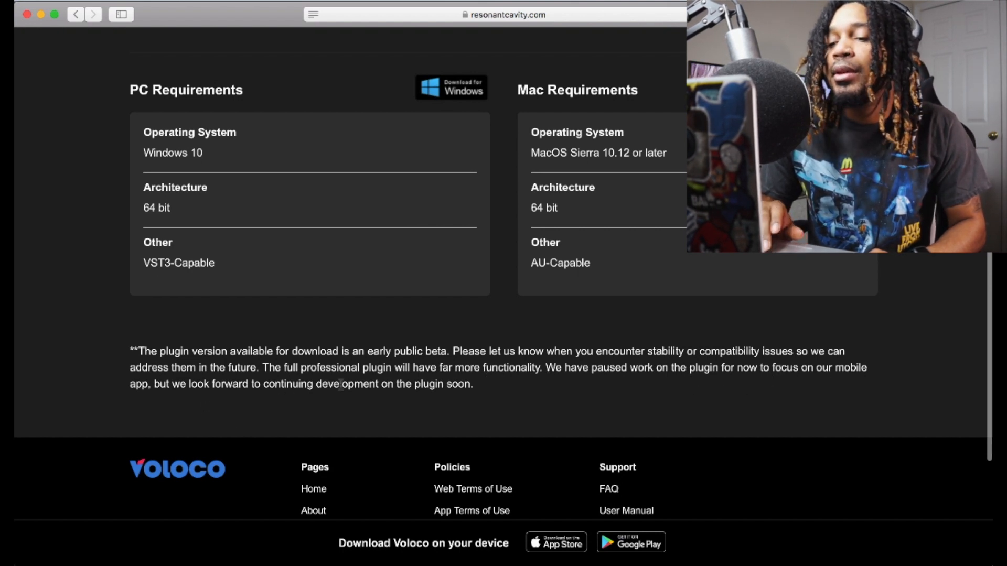
mouse_move(477, 390)
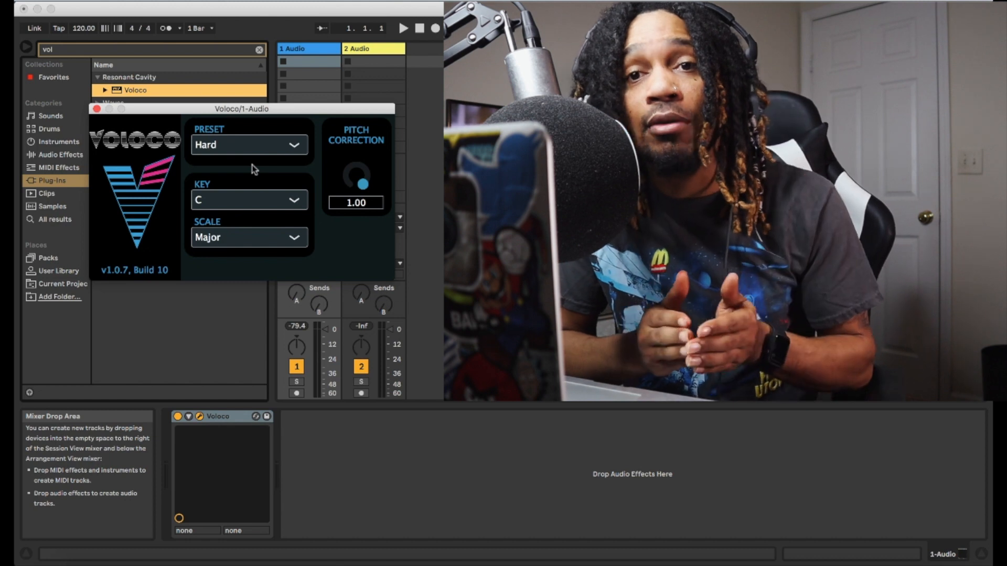
left_click_drag(242, 108, 353, 160)
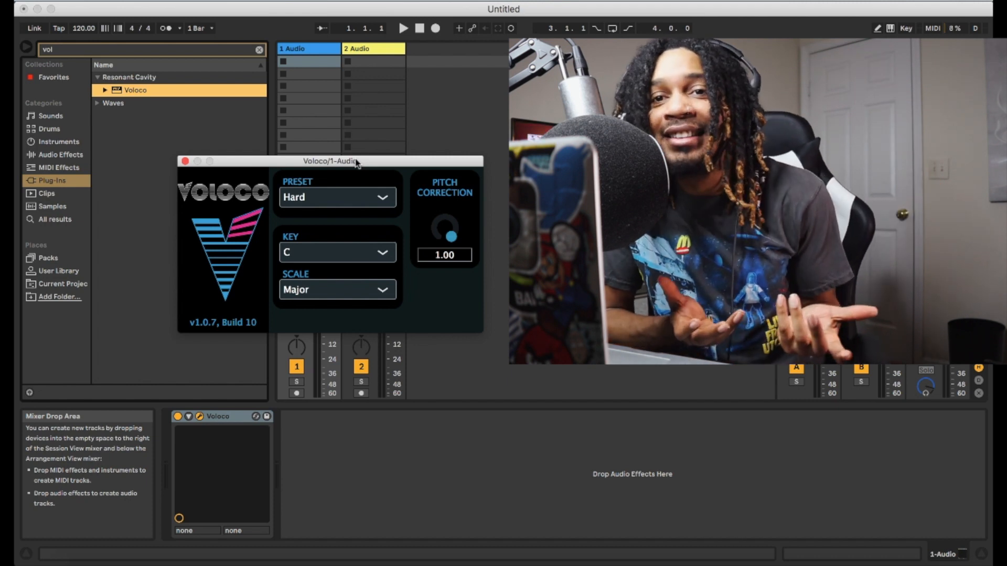
Nudge the Voloco window right, then settle it up and to the left
left_click_drag(356, 161, 390, 160)
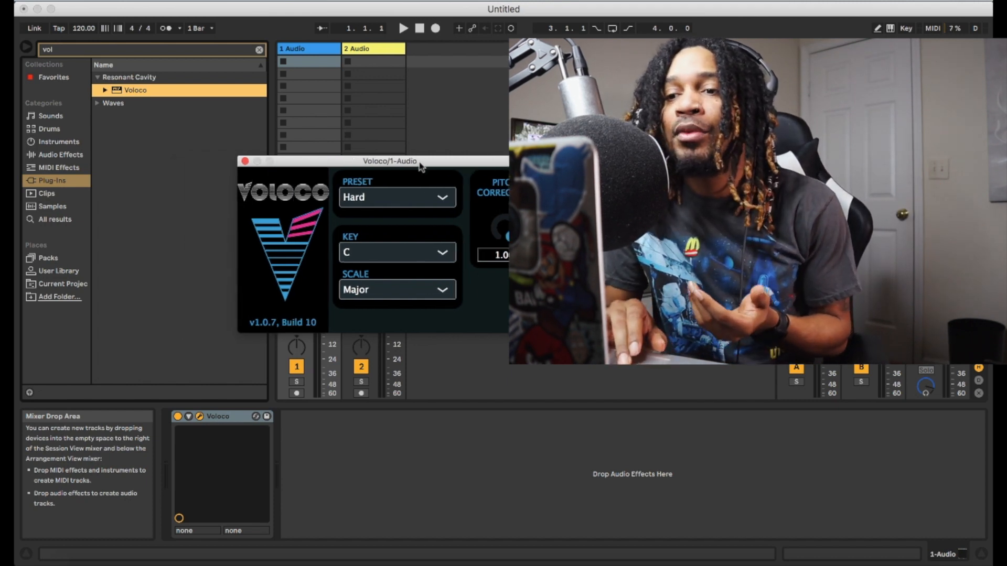
left_click_drag(389, 160, 325, 120)
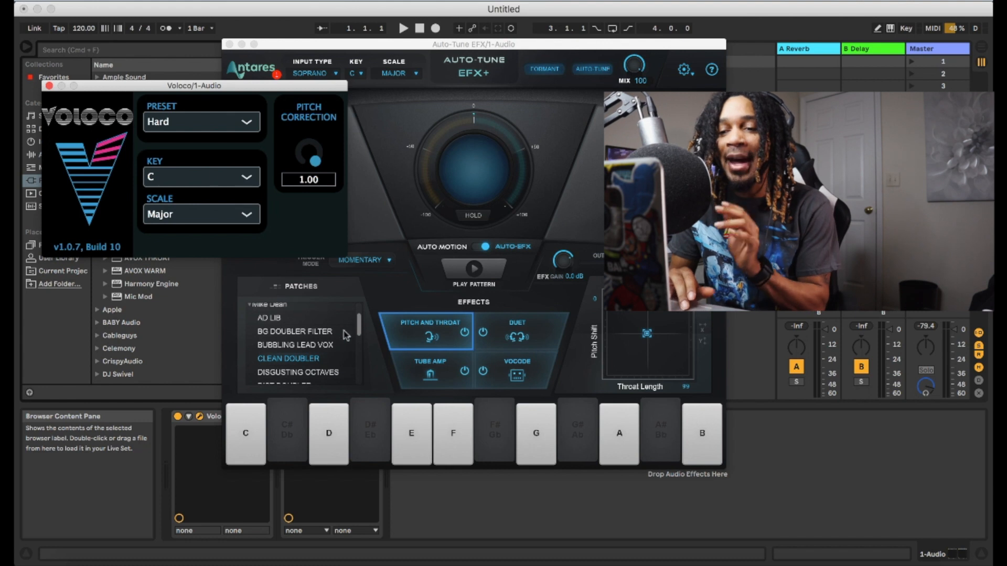
mouse_move(469, 331)
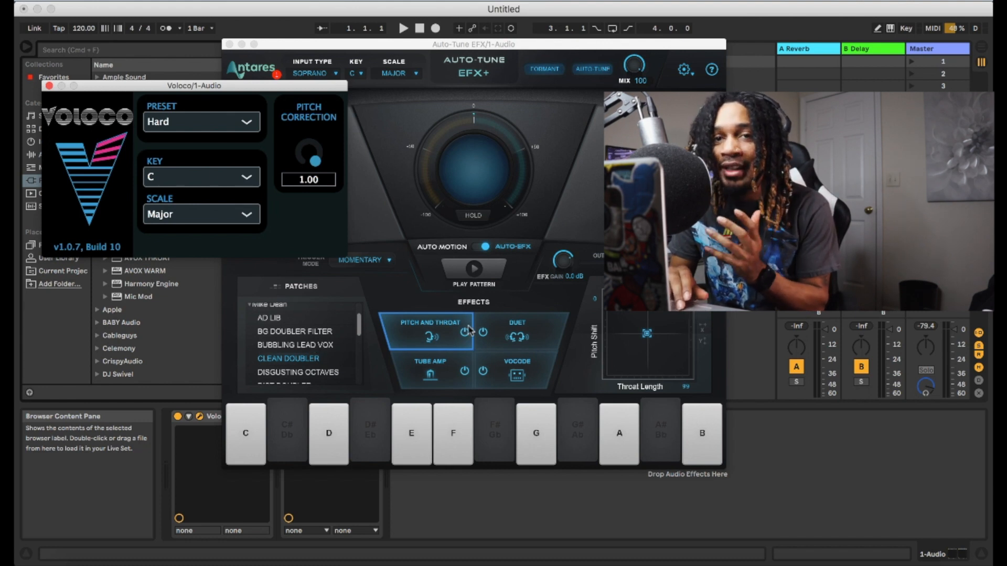
Try the Voloco presets Alien Warlord and Super Vocoder, settling on Alien Warlord
left_click(201, 122)
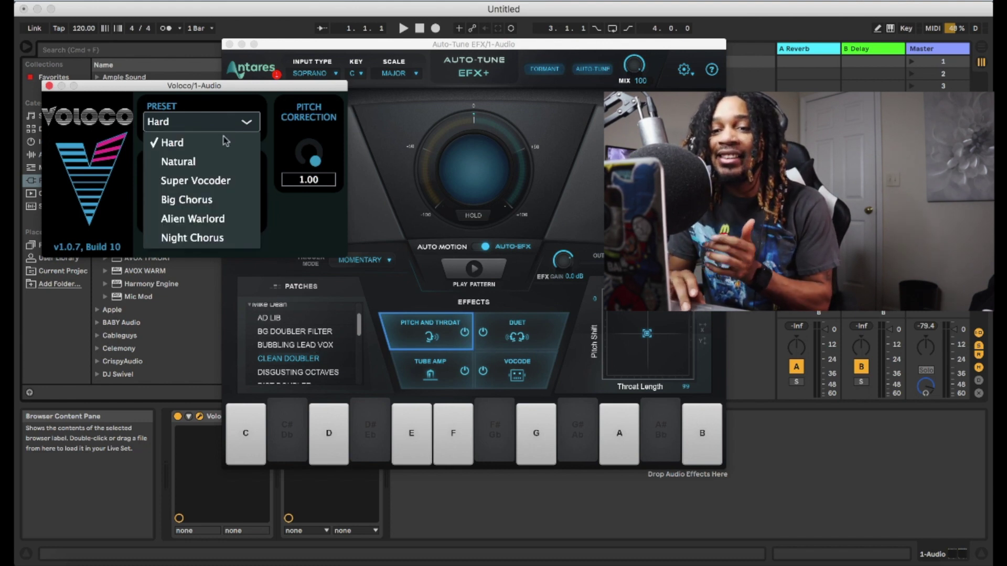
mouse_move(200, 219)
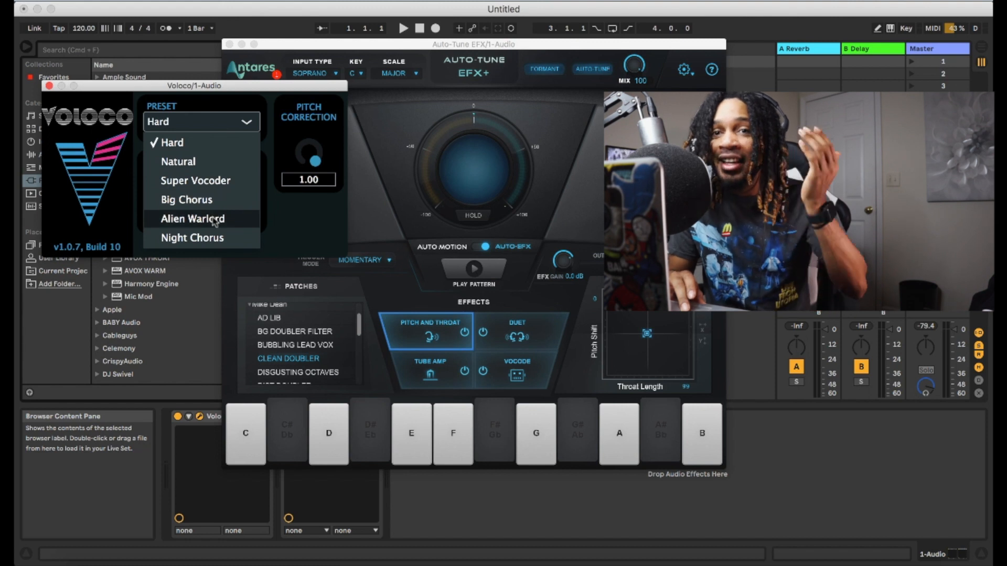
left_click(193, 218)
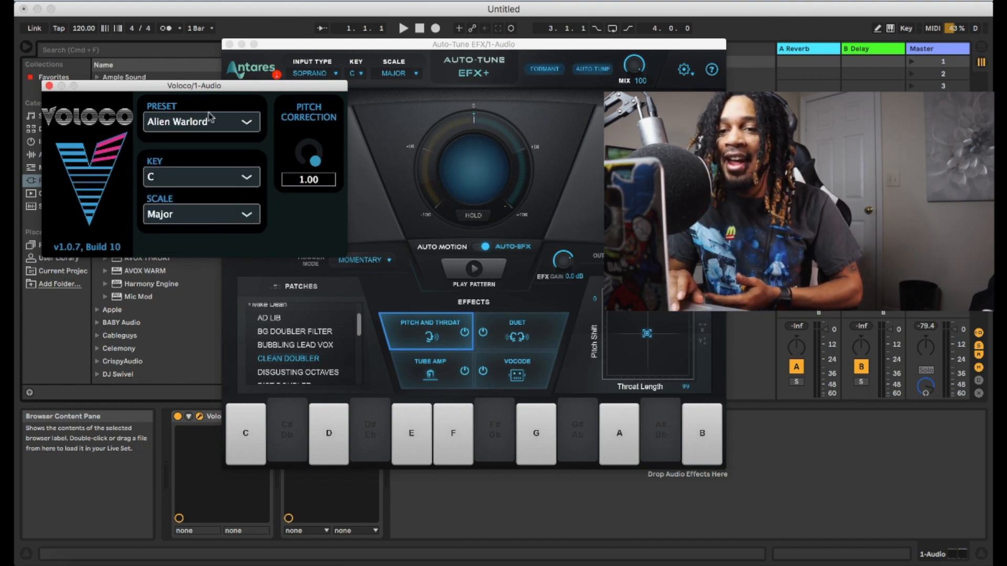
left_click(200, 121)
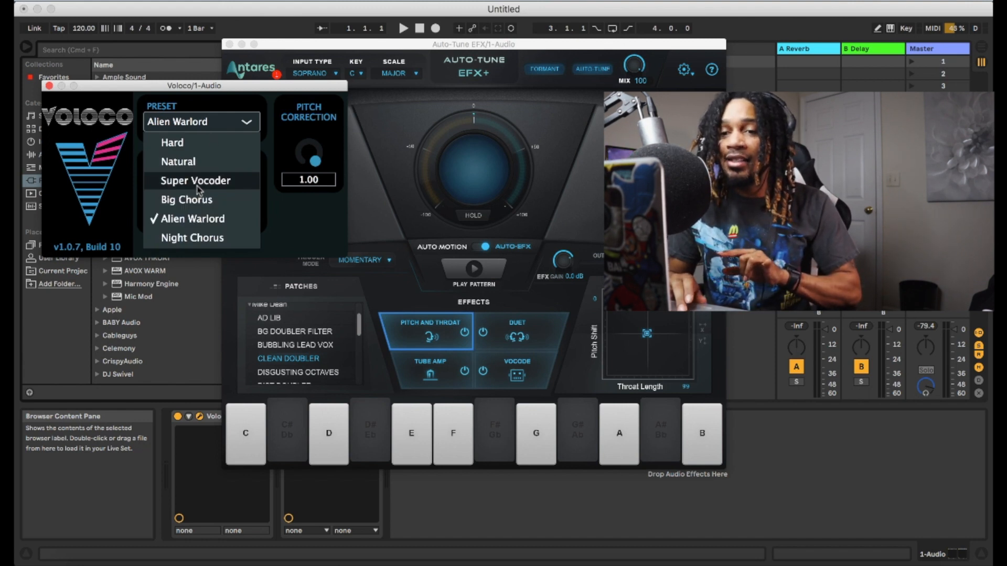
left_click(196, 180)
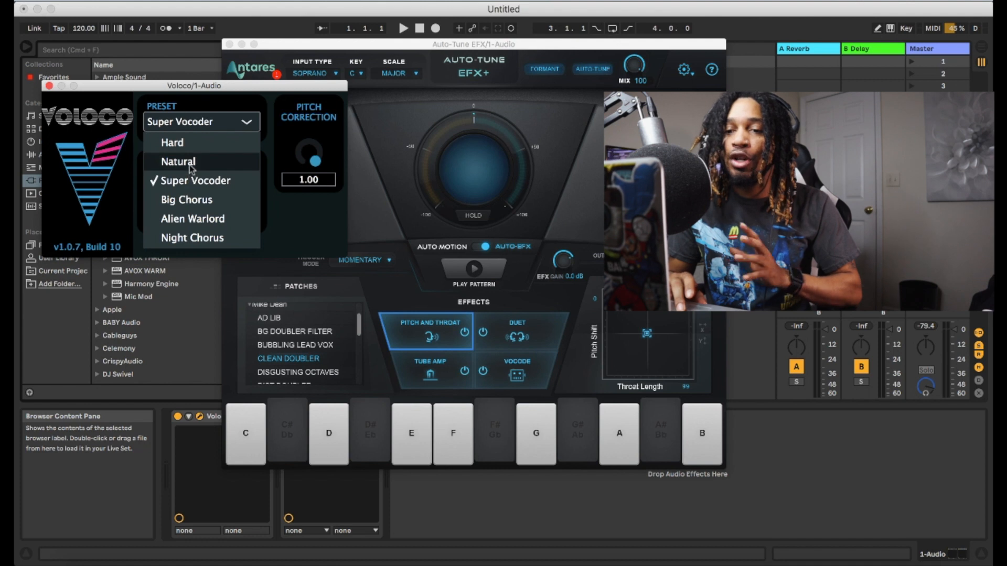
left_click(193, 219)
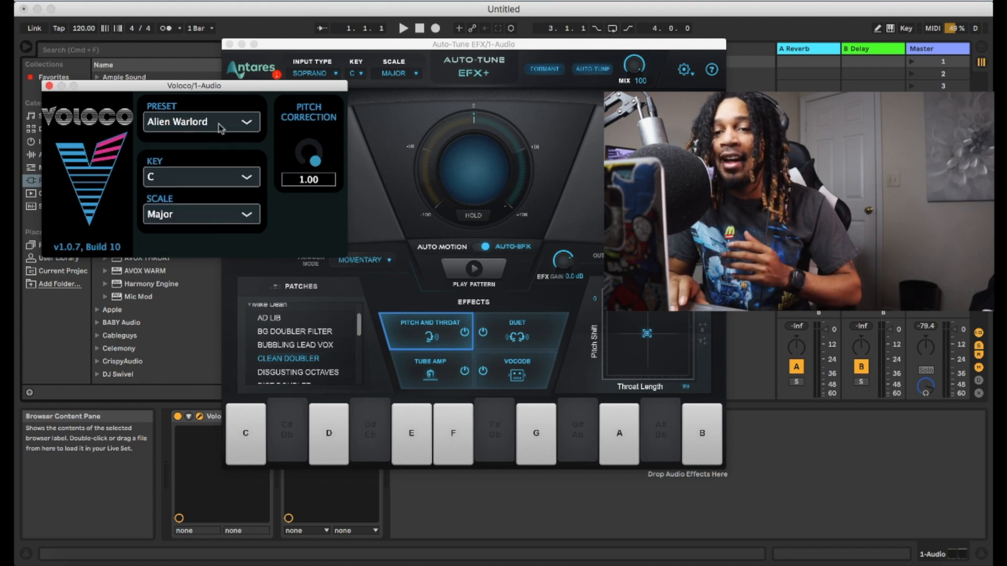
left_click(201, 121)
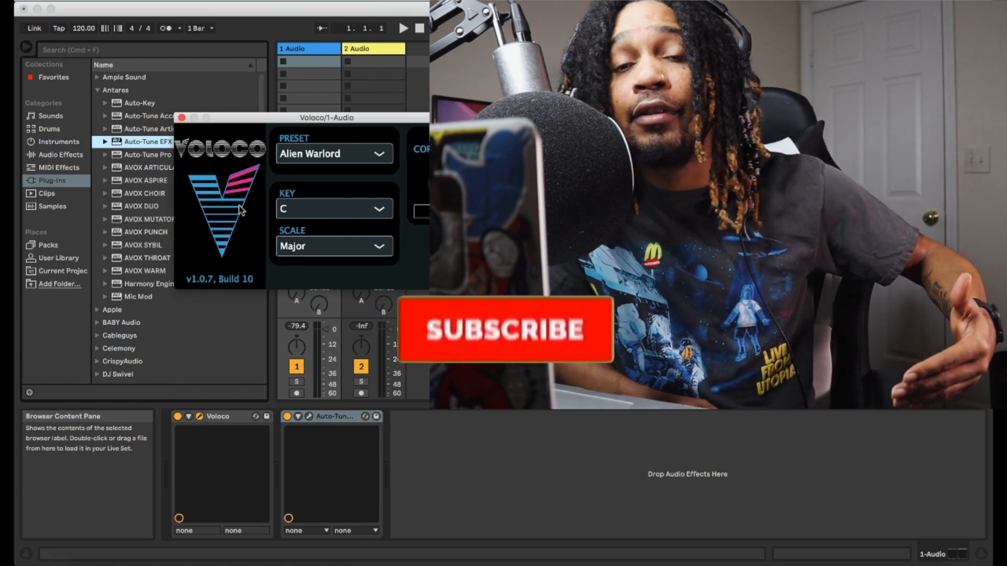
Close the Auto-Tune EFX+ window, keeping Voloco open on Alien Warlord
left_click(506, 329)
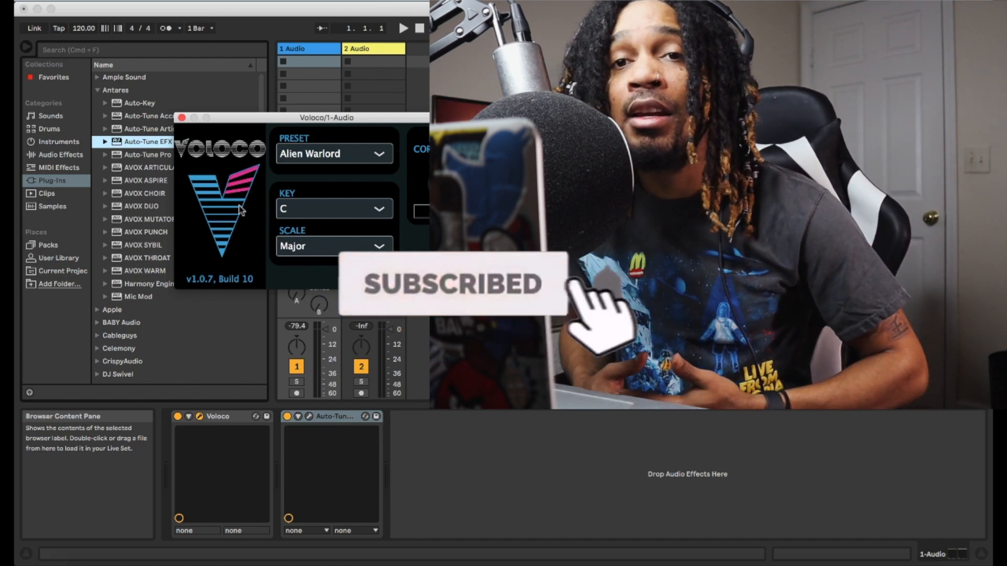